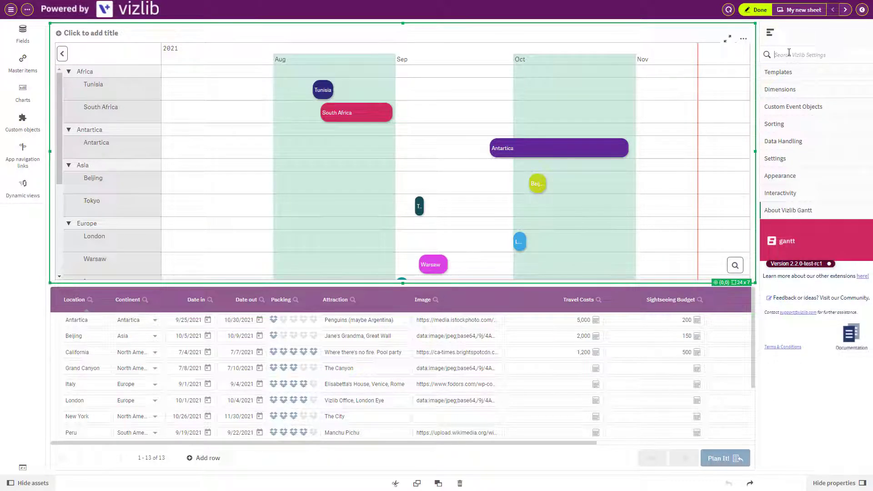
Set the Custom Tooltip expression to a 300-wide img tag sourced from the Image field
click(780, 89)
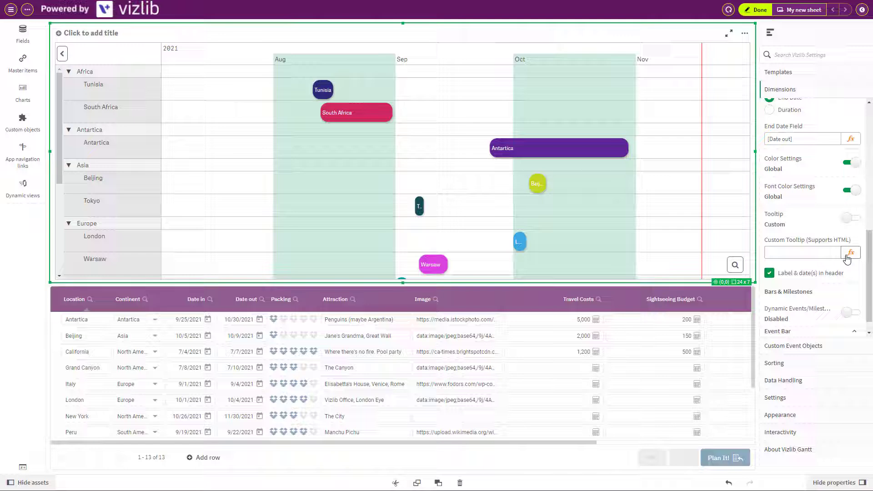
click(851, 252)
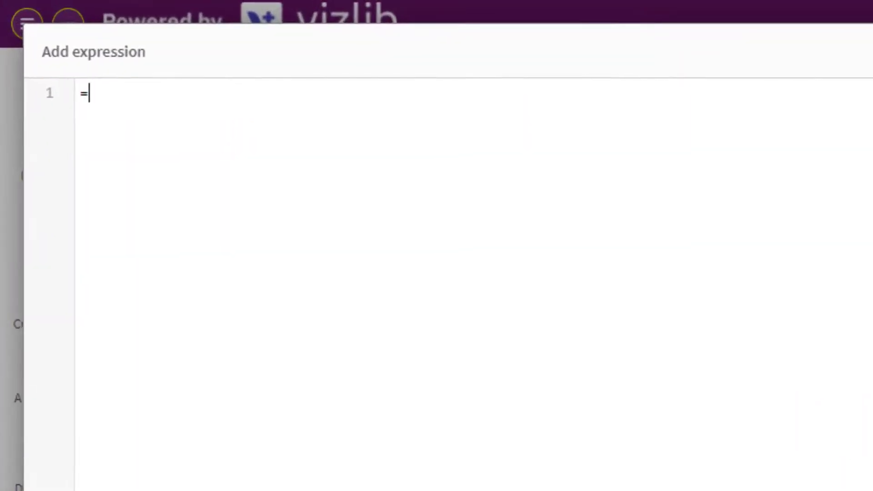
text('<>')
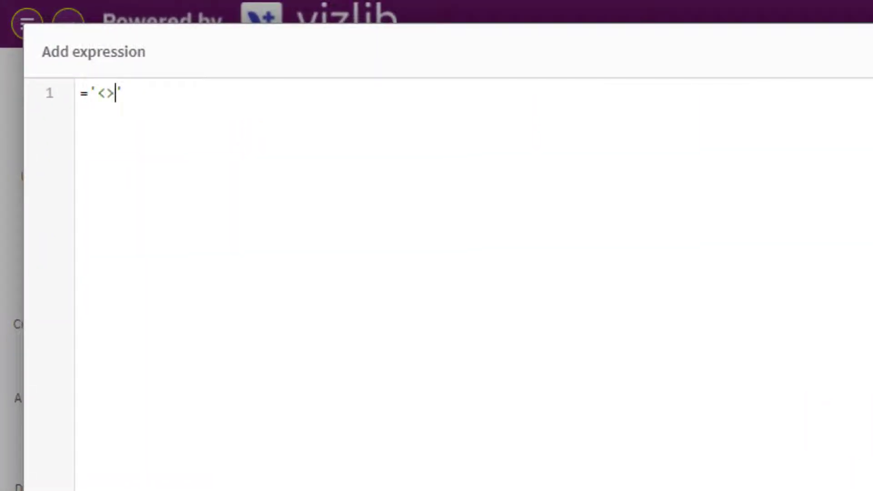
text(img)
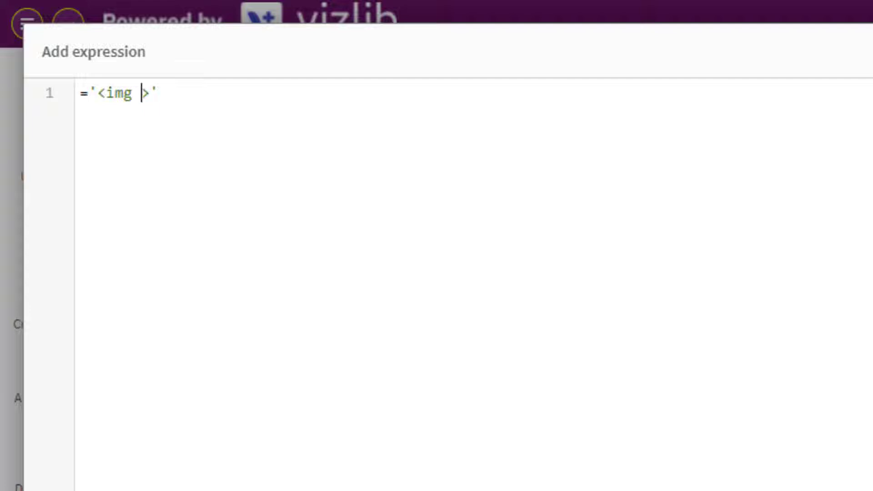
text(src=")
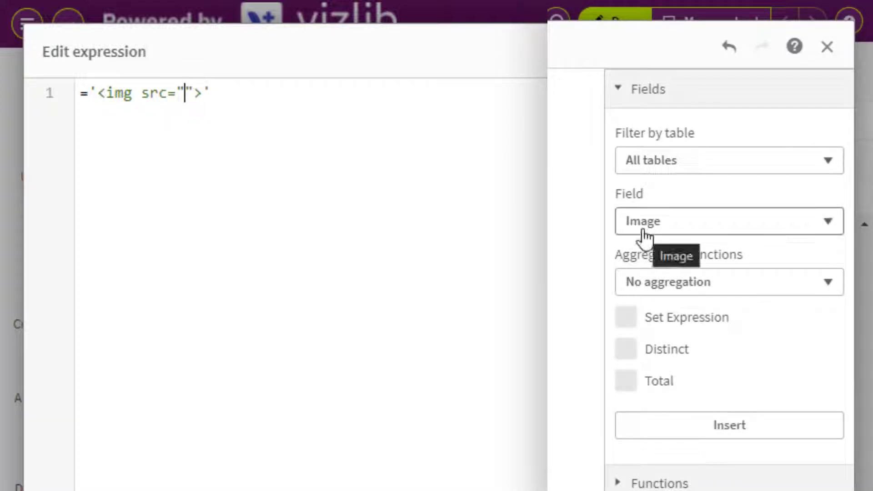
click(727, 425)
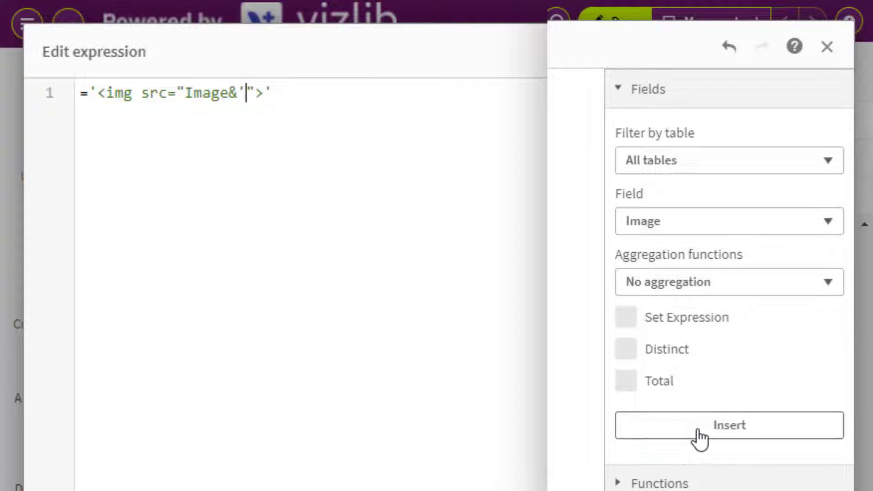
click(728, 425)
text('&)
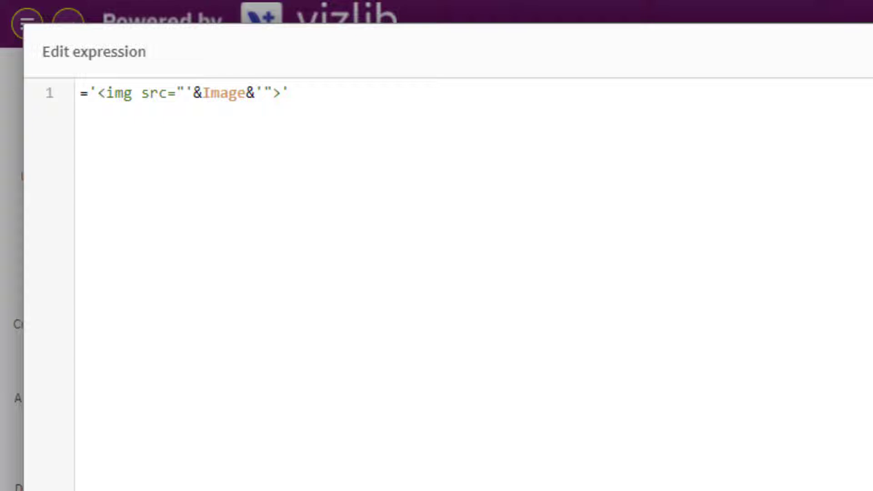
text(widt)
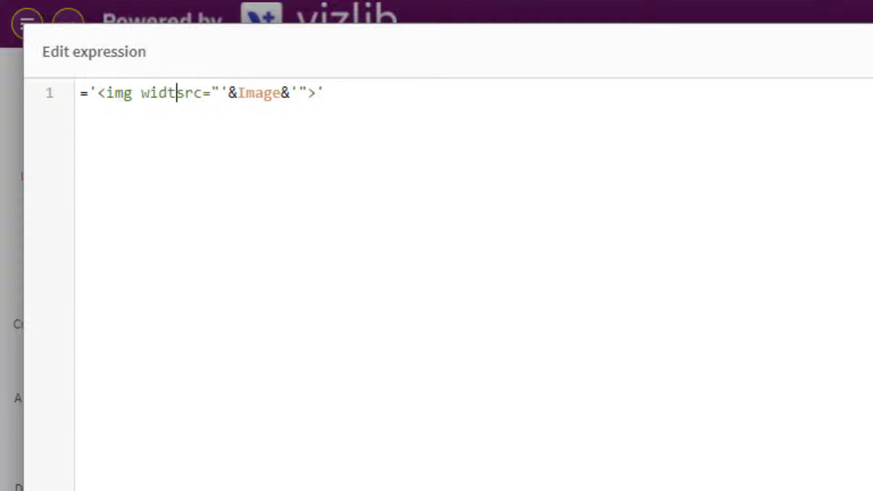
text(h=)
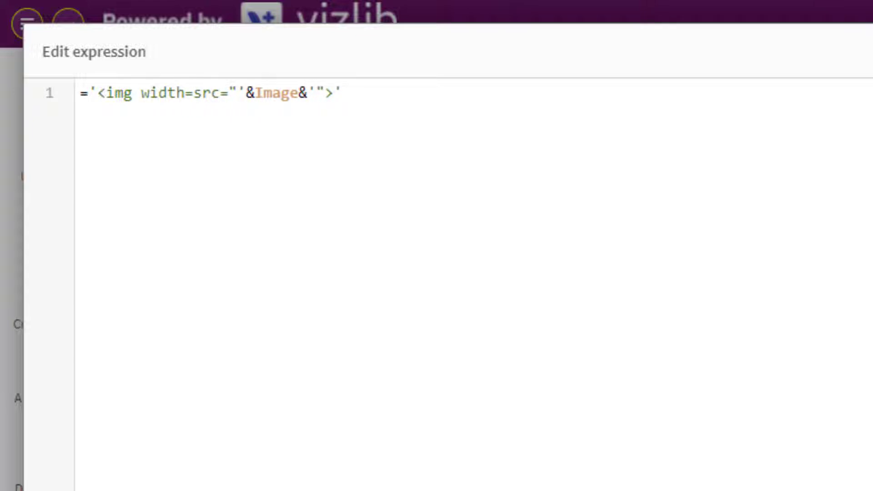
text(300)
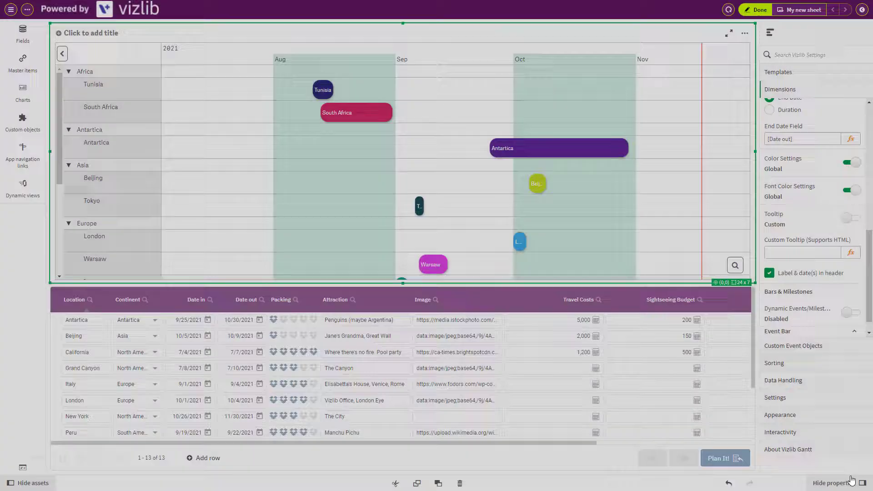
mouse_move(537, 183)
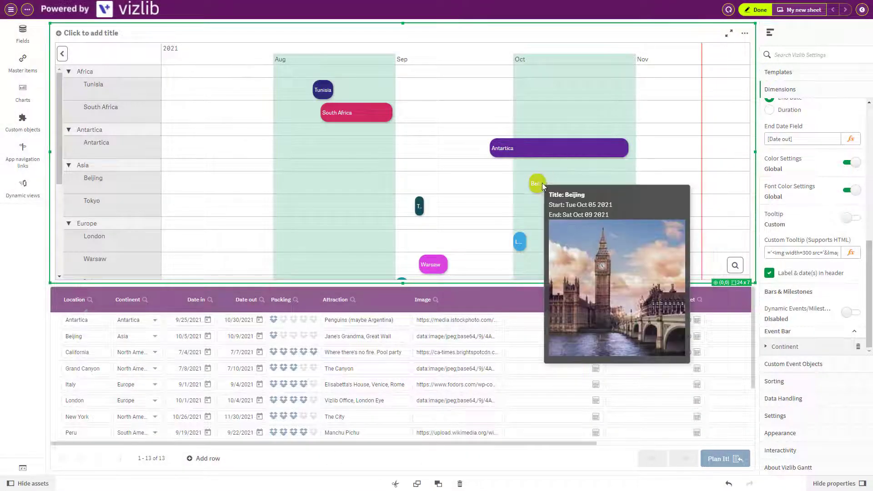
mouse_move(357, 112)
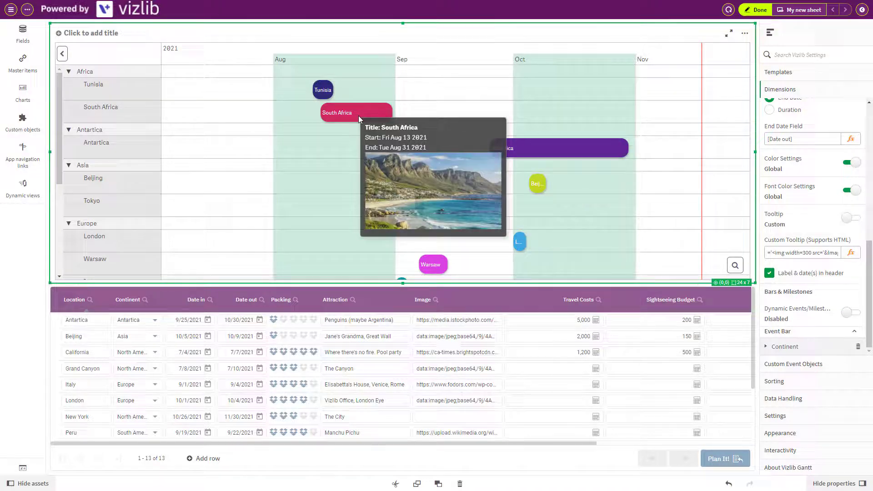
mouse_move(322, 90)
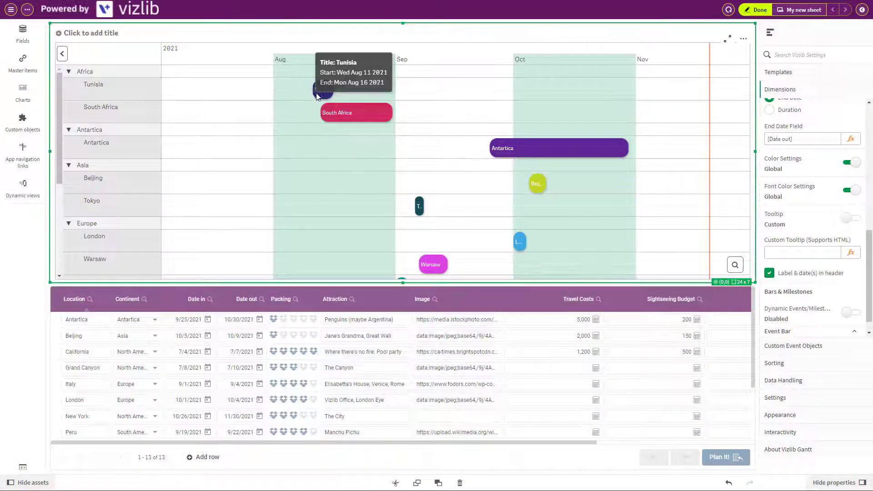
mouse_move(719, 265)
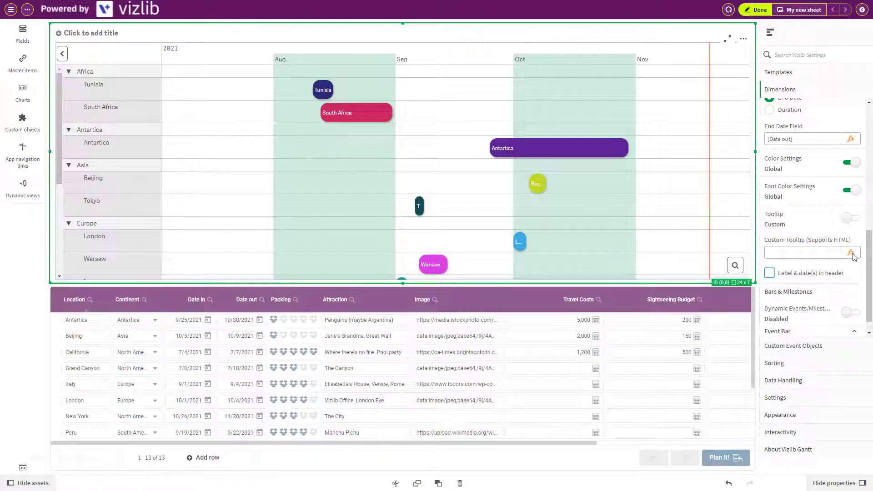
Write an HTML table tooltip with Area, Budget and Dates cells filled from fields, and apply
click(851, 254)
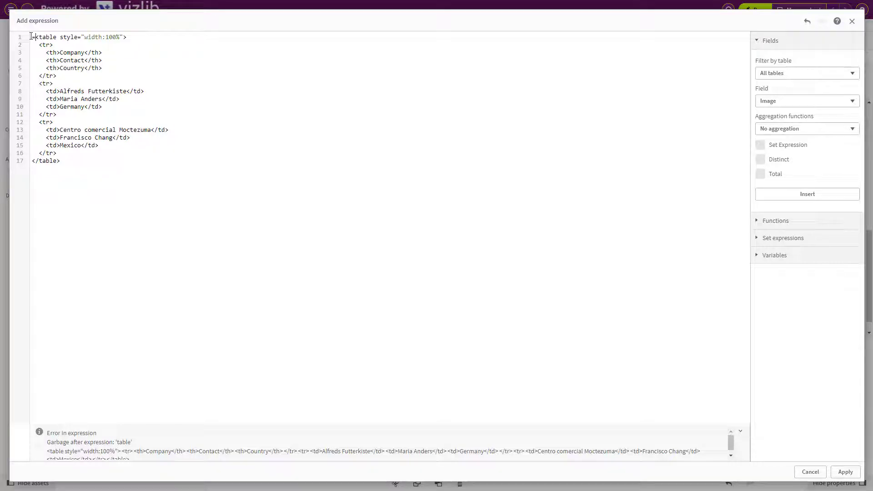
text(=')
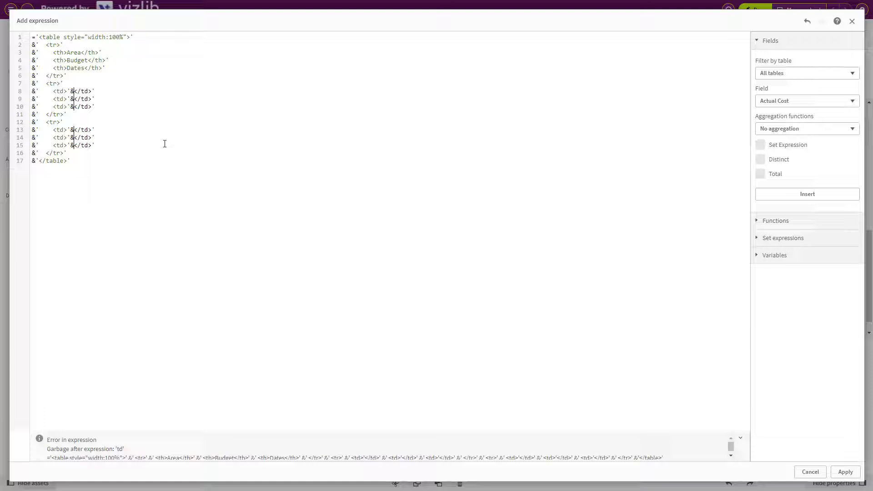
click(806, 101)
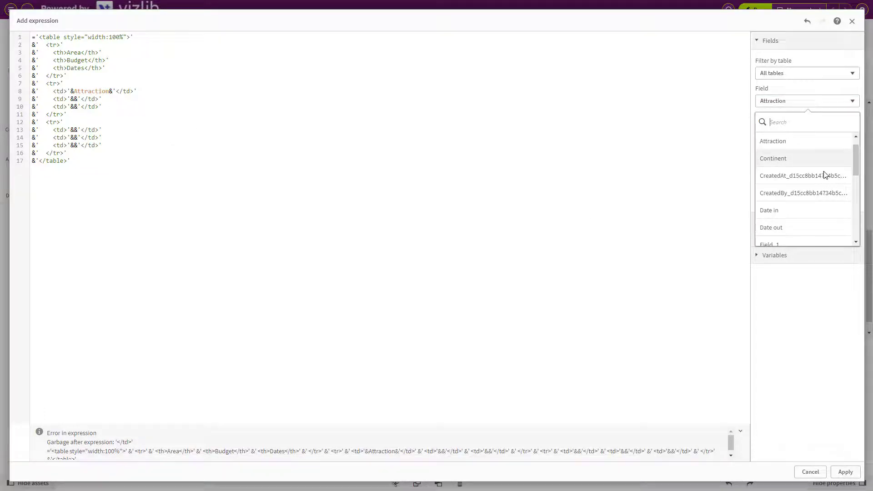
click(769, 210)
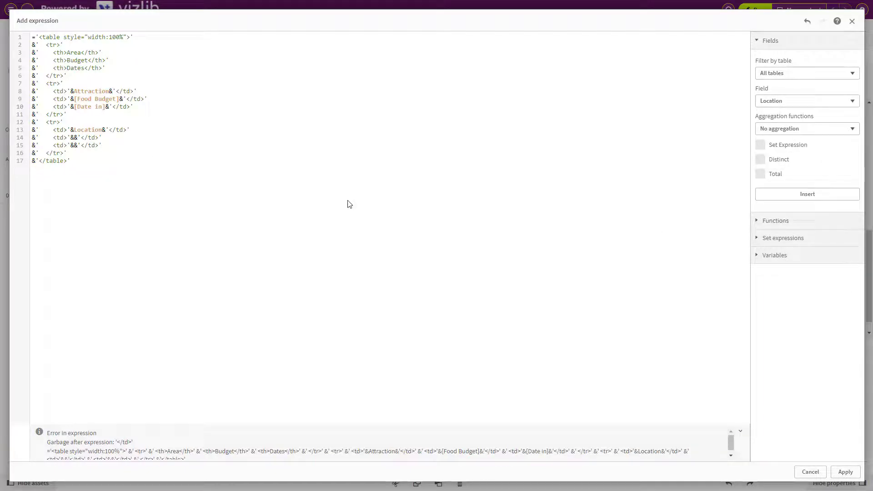
click(806, 101)
text($)
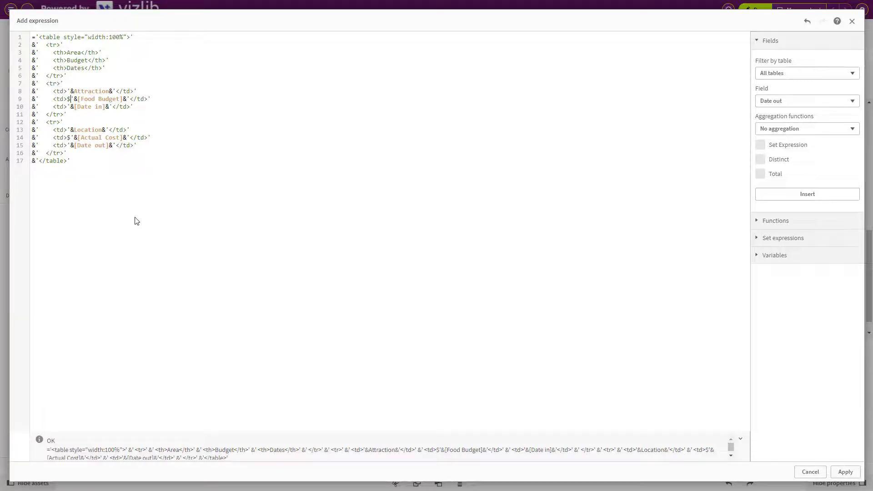
click(845, 472)
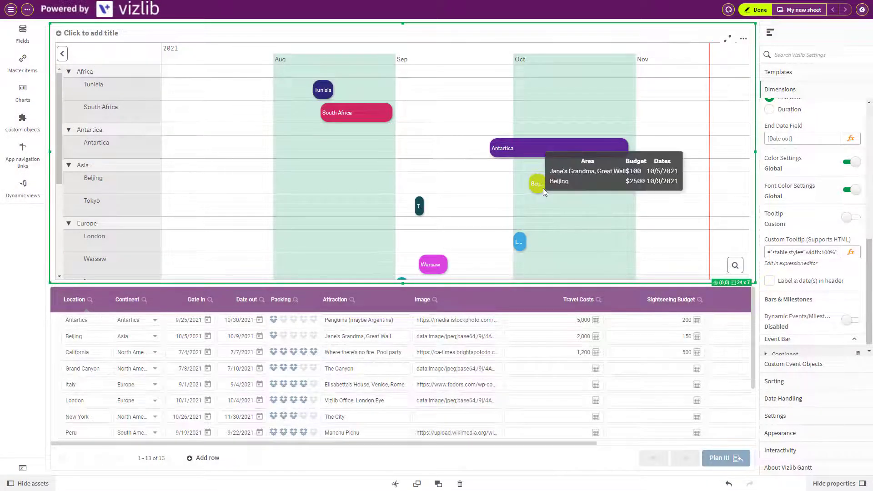
mouse_move(690, 209)
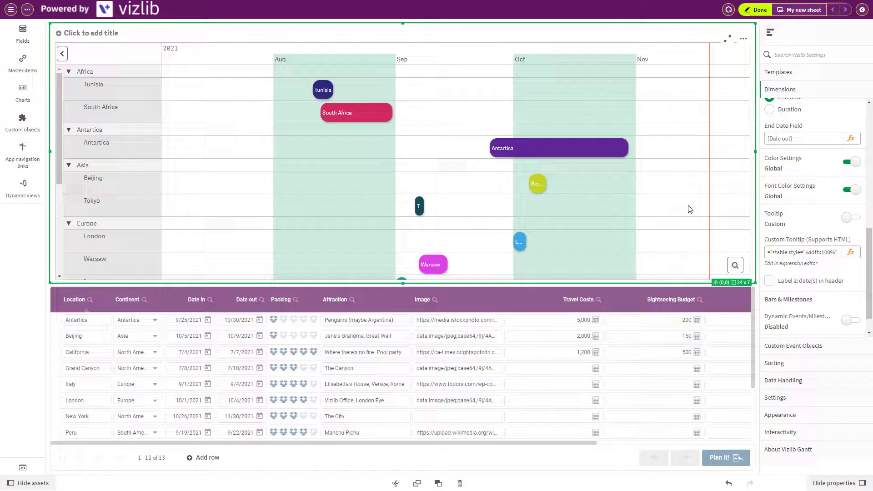
Append &'<img width=300 src="'&Image&'">' after the table in the tooltip expression
click(851, 252)
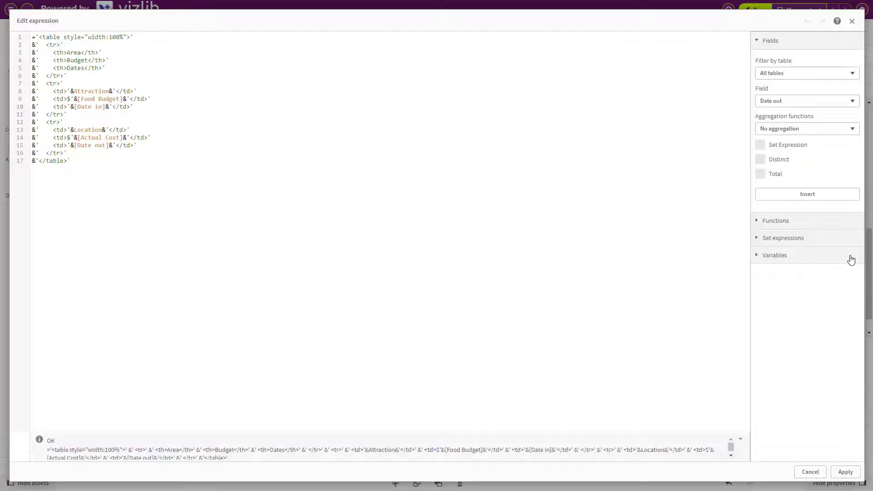
text(&'<img width=>')
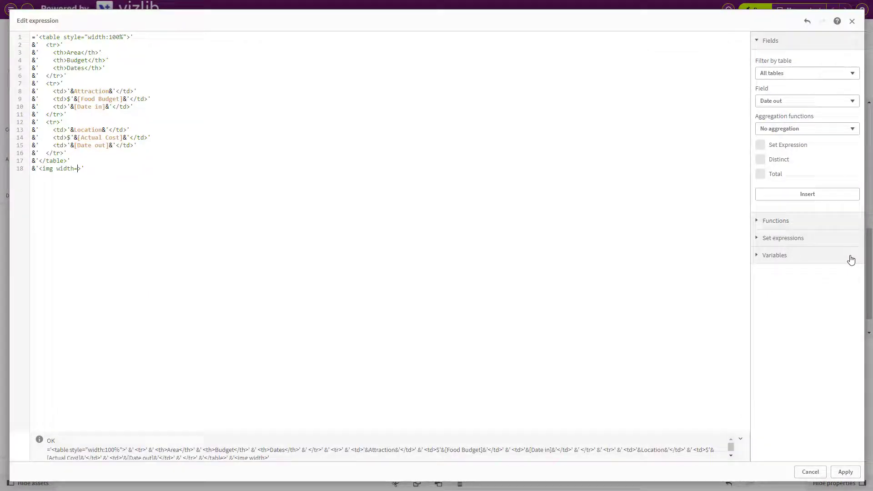
text(300 src="'&&'")
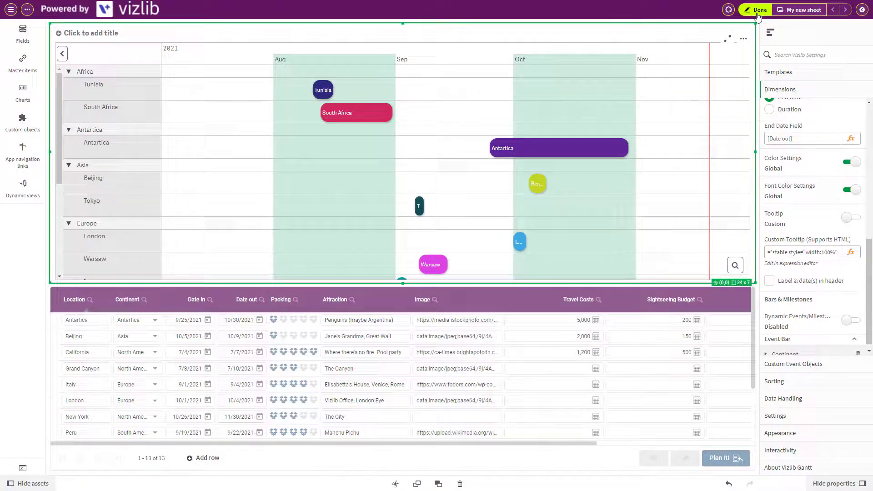
Leave Gantt sheet edit mode and start editing the Pre-2000 Aeroplanes sheet
click(758, 10)
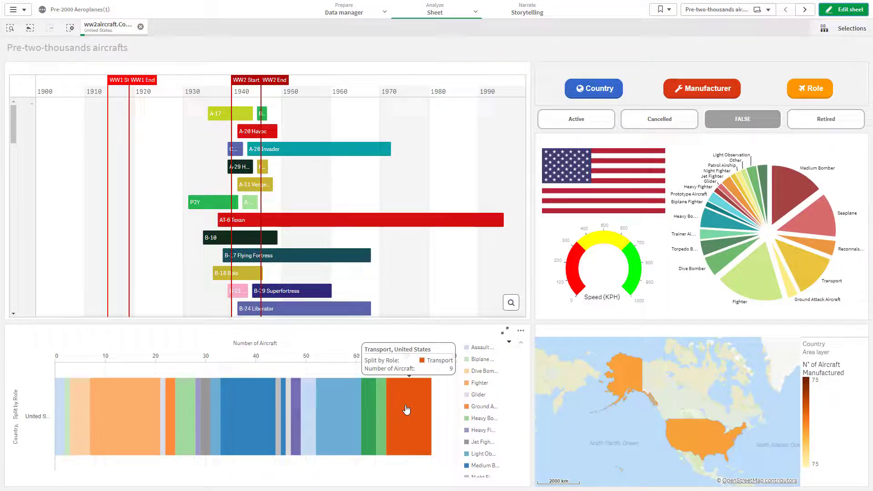
click(844, 10)
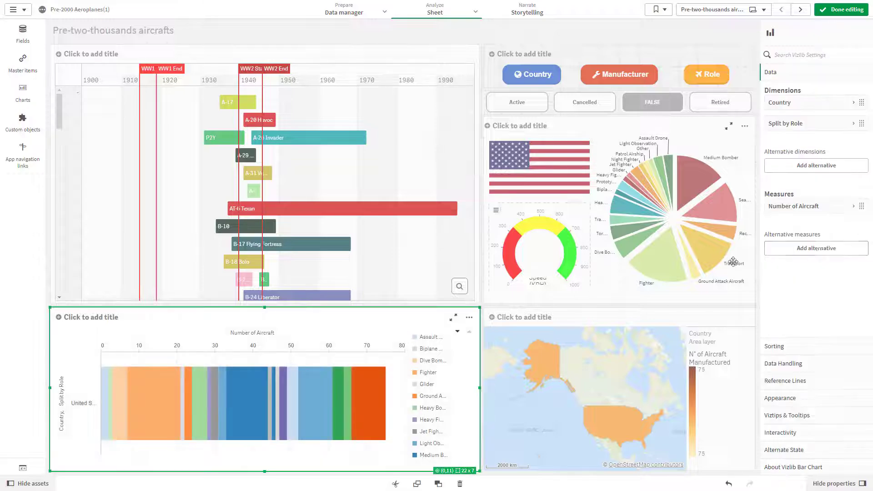